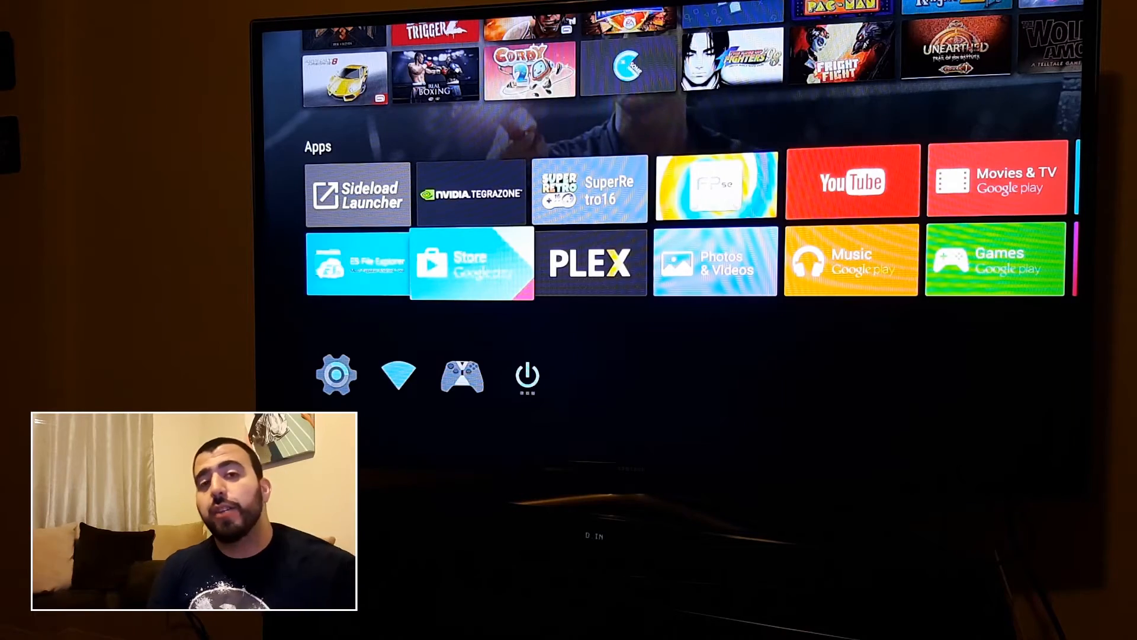
- From the home screen launch ES File Explorer and open the USB3003 drive, highlighting UsbStorage
click(472, 261)
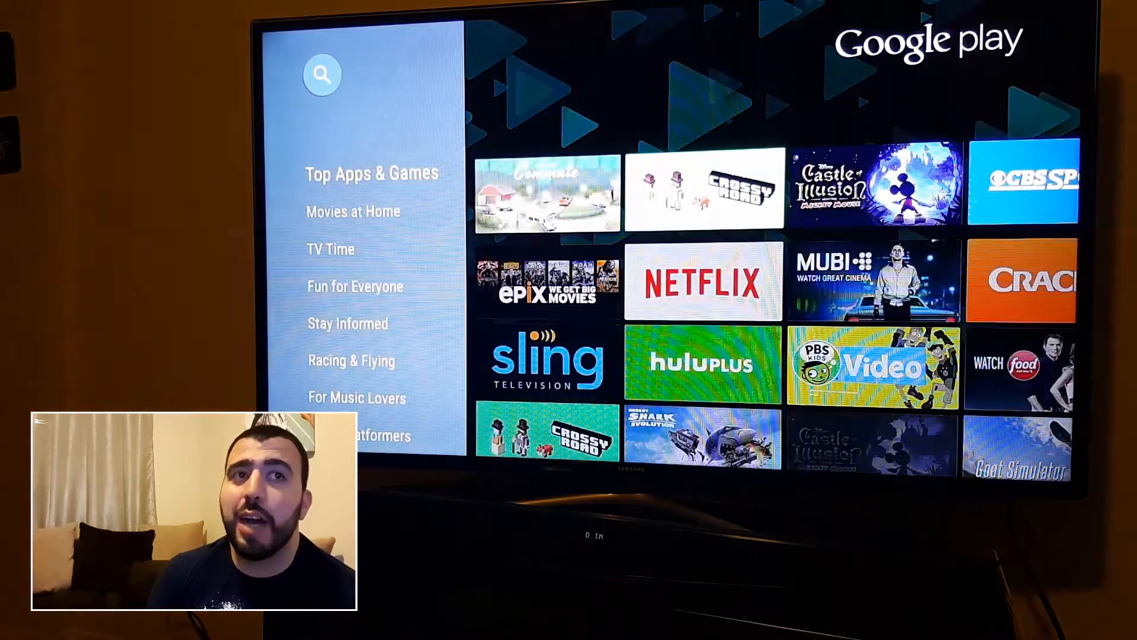
scroll(down, 3)
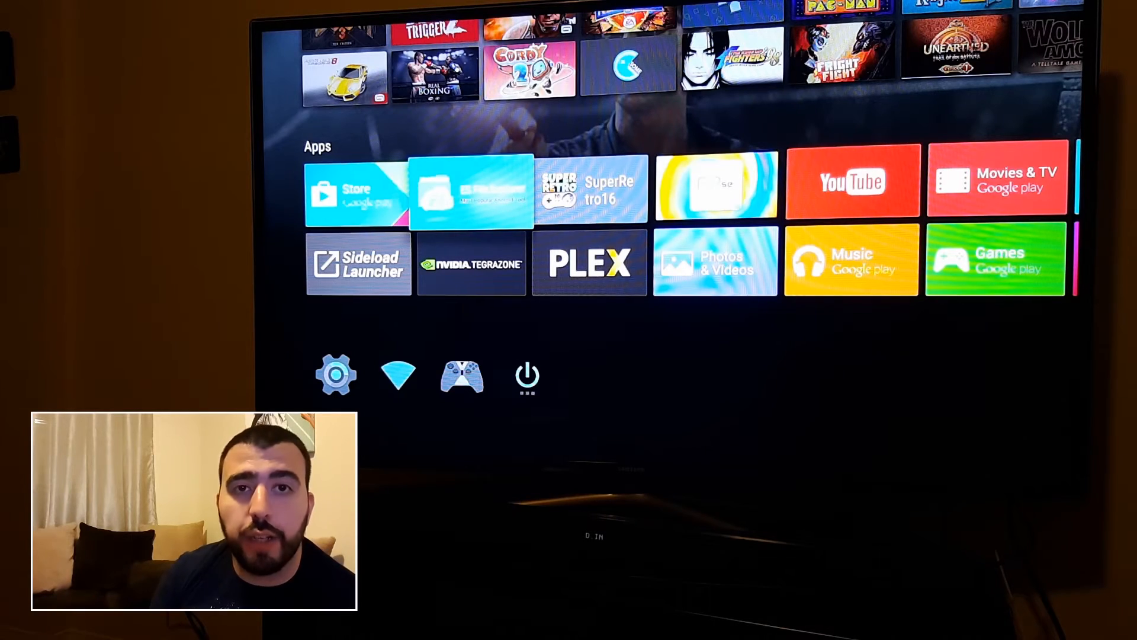
click(470, 190)
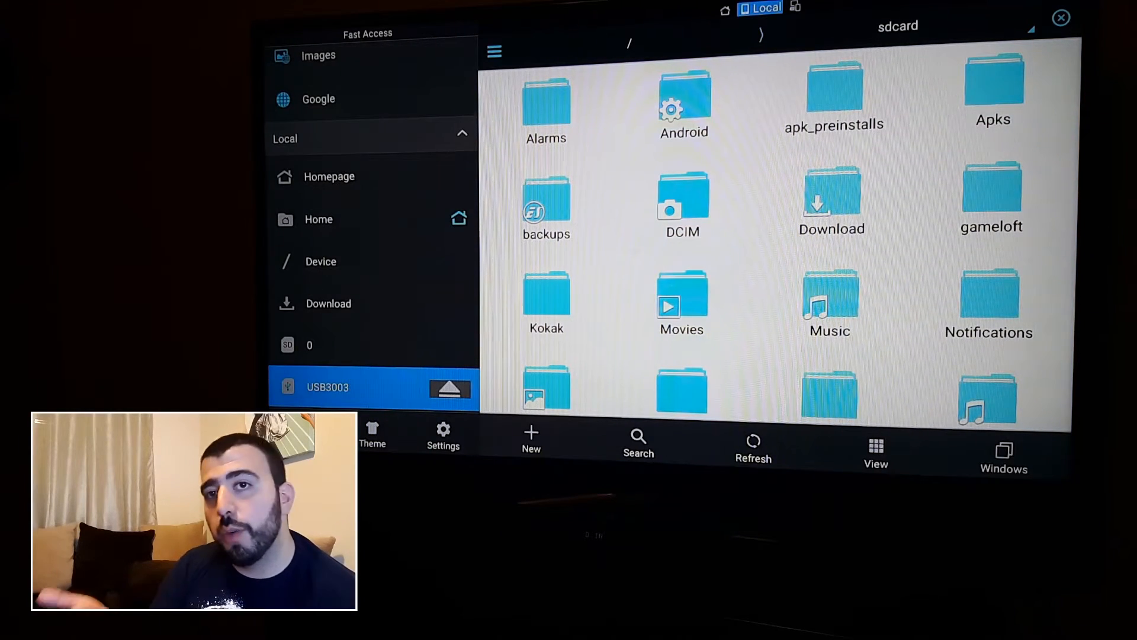
click(325, 387)
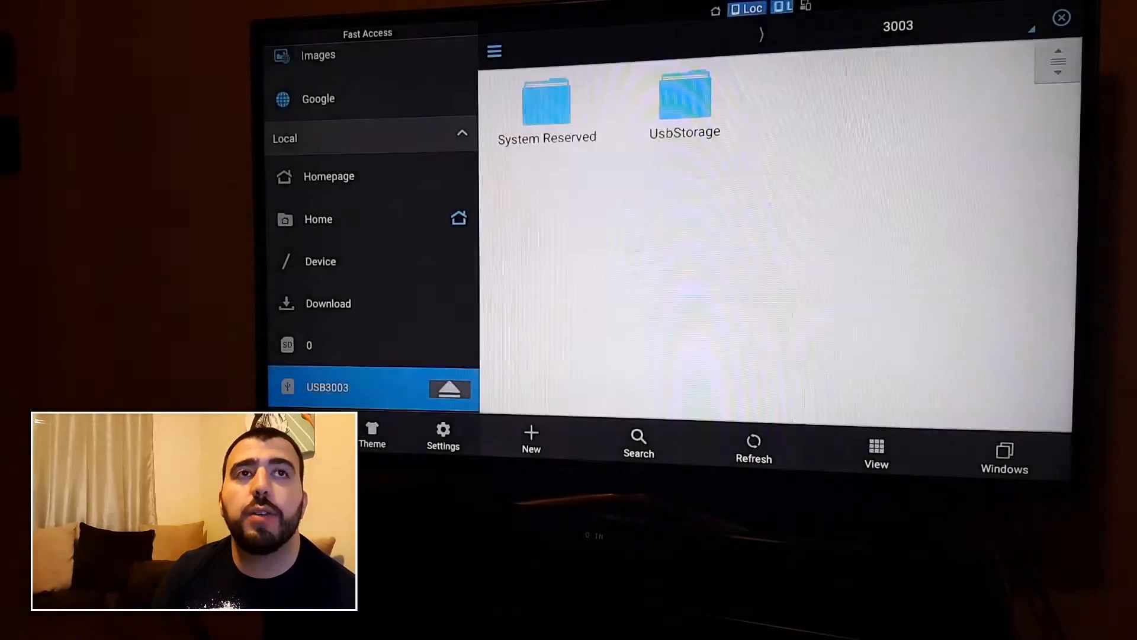
click(684, 109)
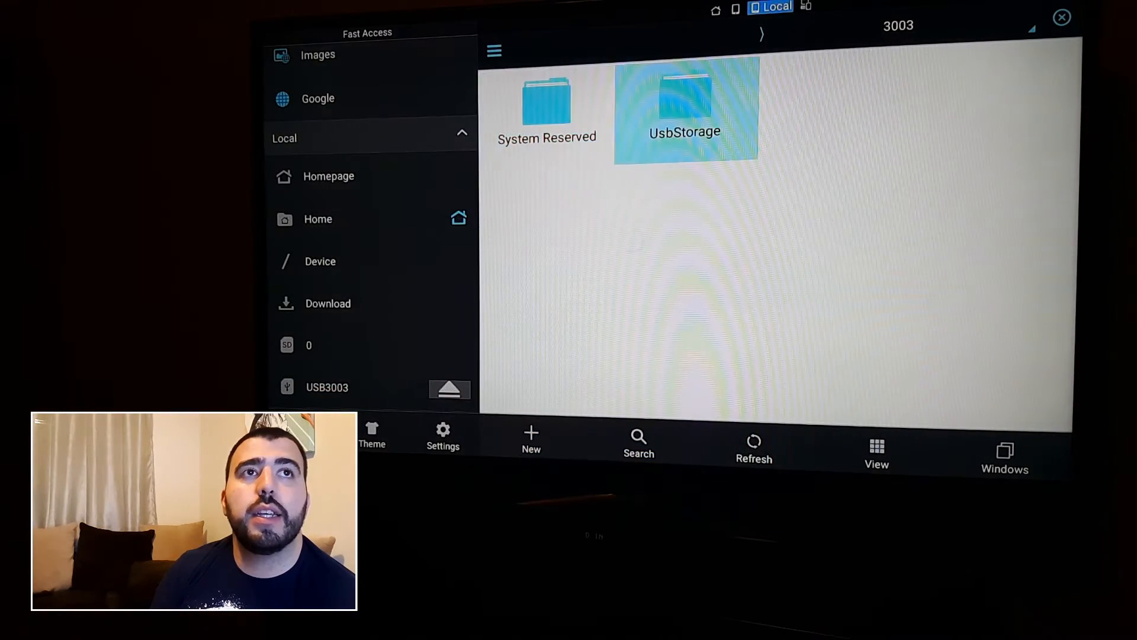
- Browse the UsbStorage Apks folder past the Final Fantasy VI, FPse, Gmail and Photos APKs
double_click(685, 109)
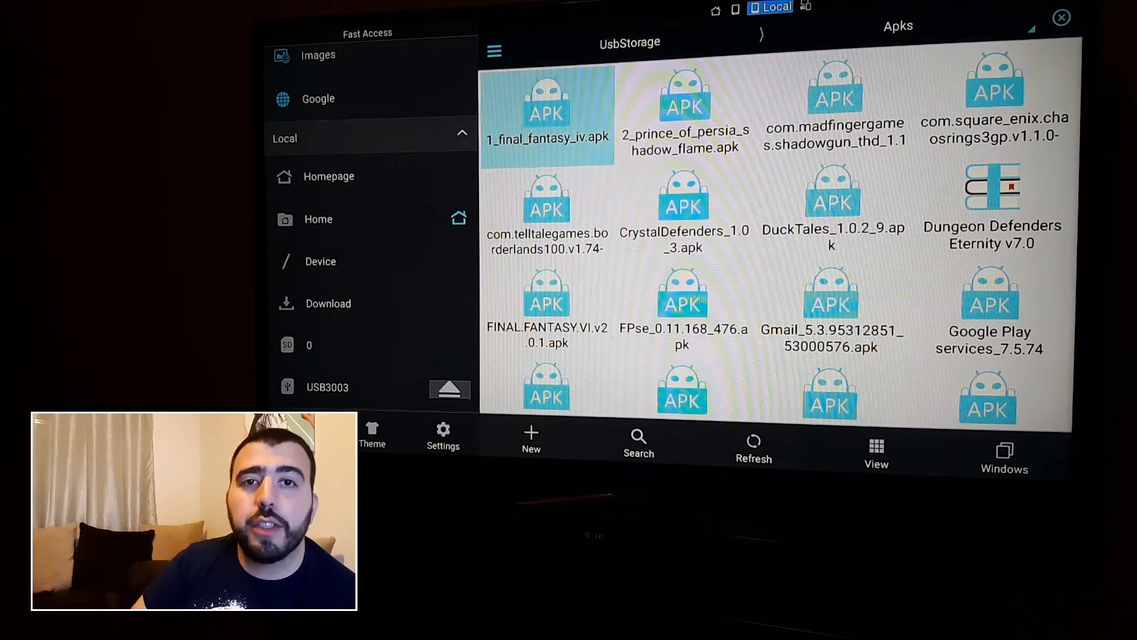
click(546, 304)
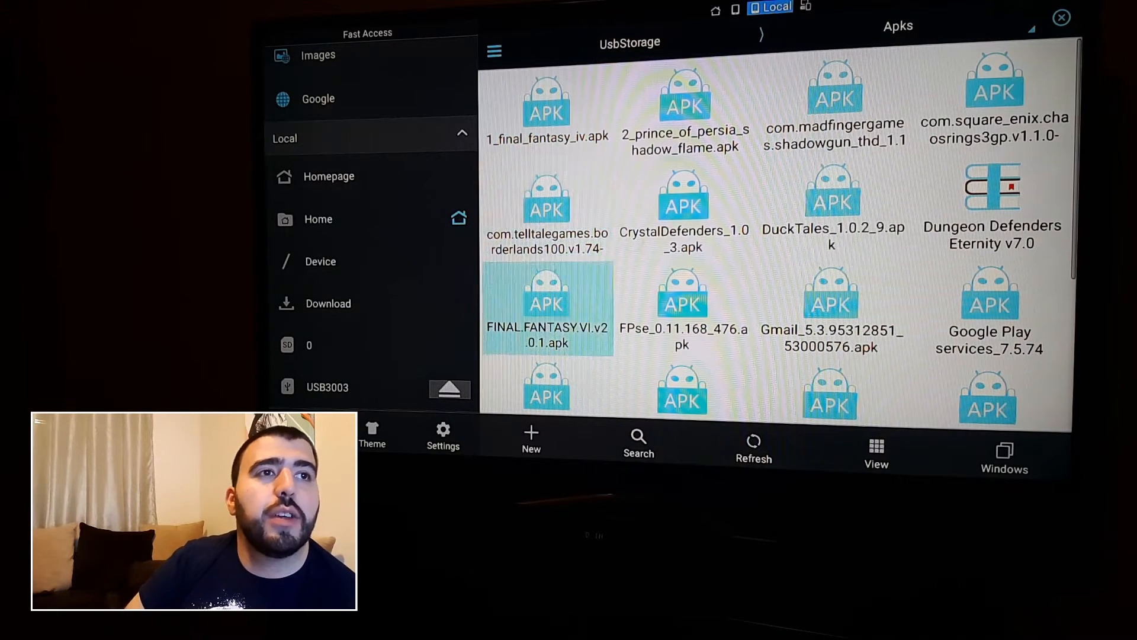
scroll(down, 3)
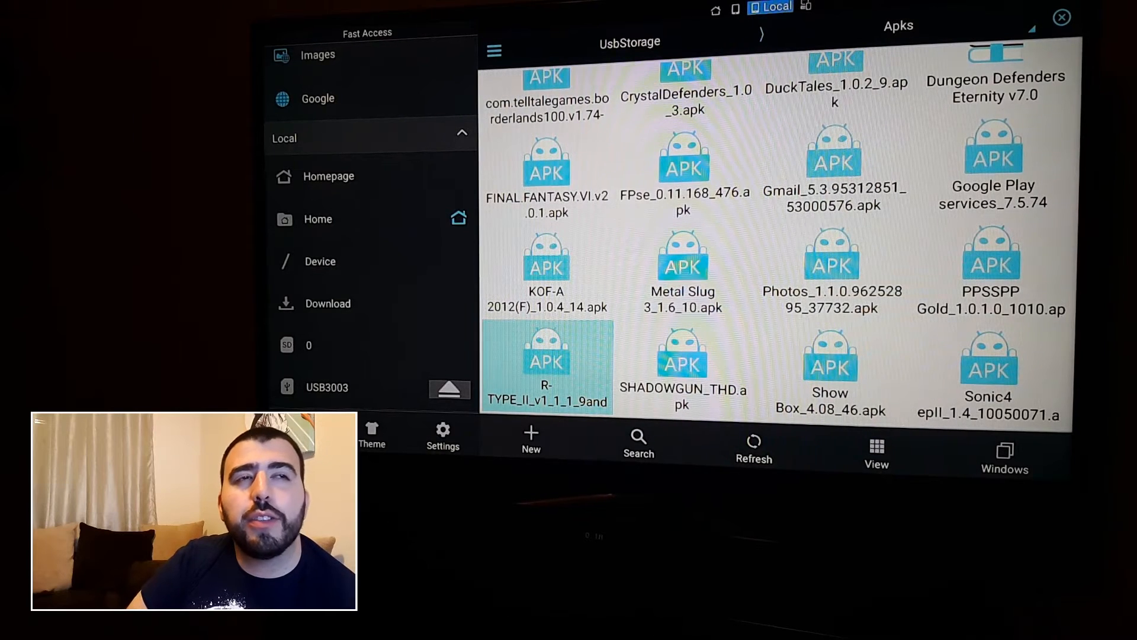
click(683, 174)
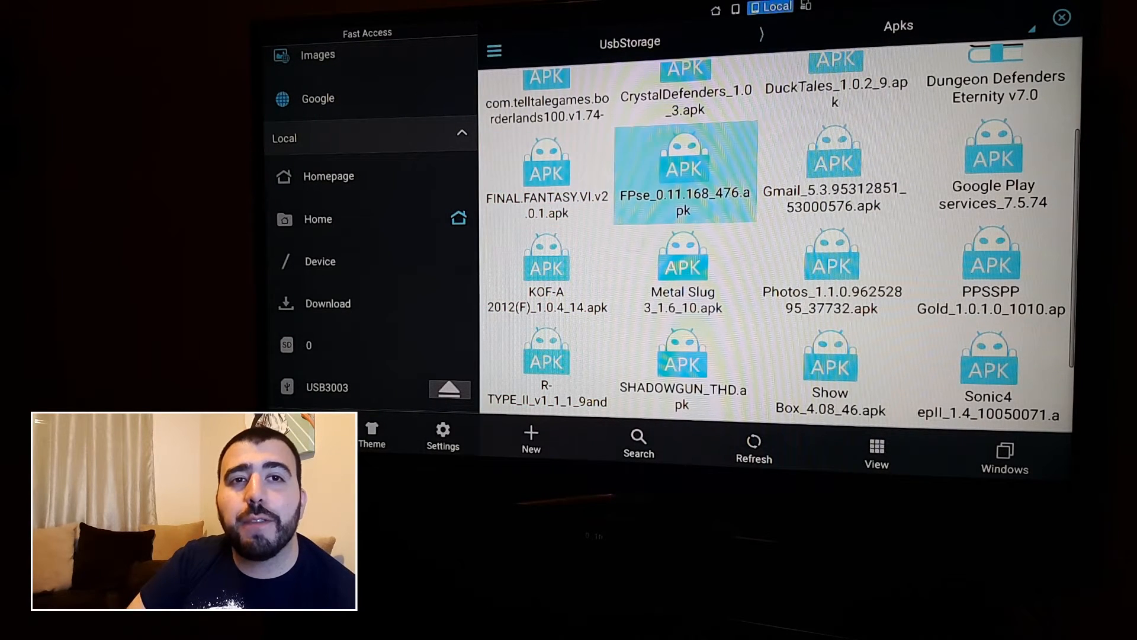
click(834, 167)
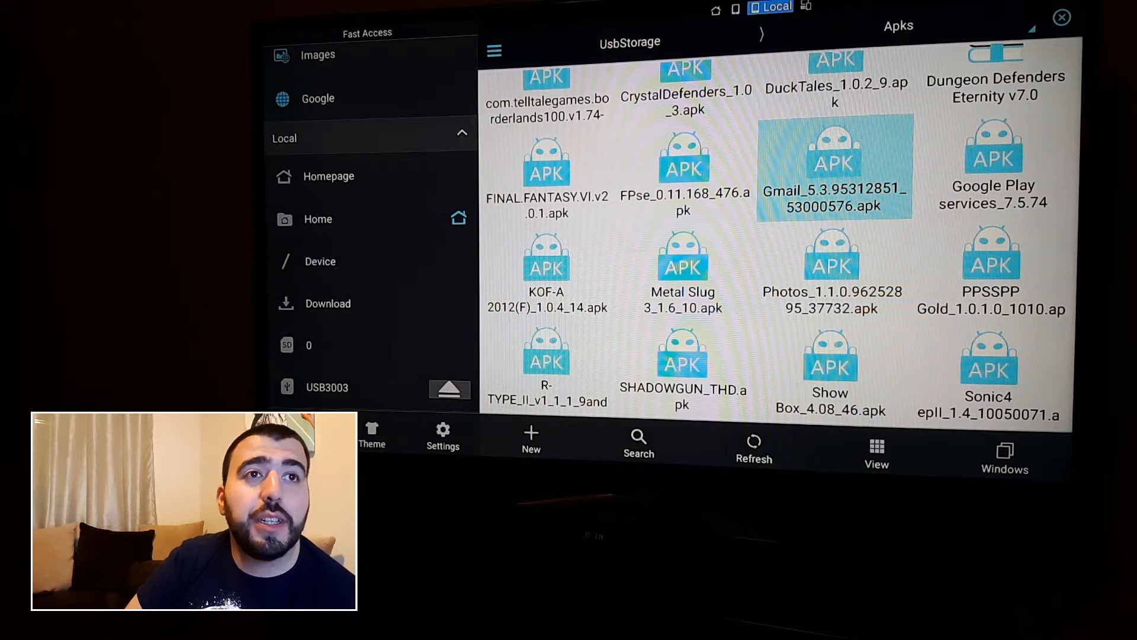
click(833, 272)
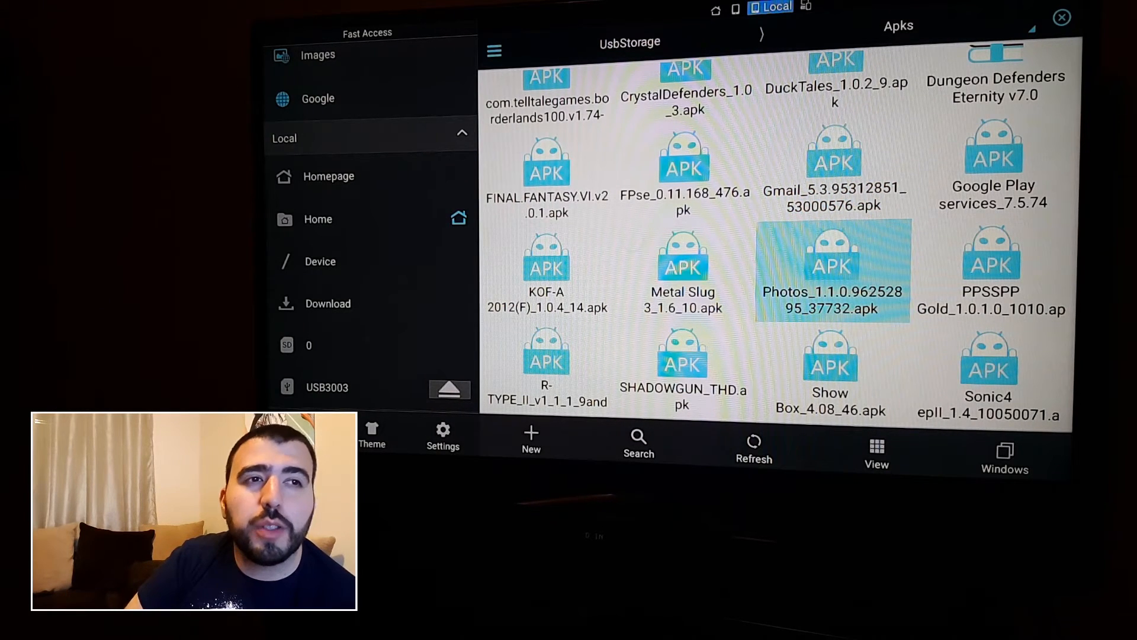
scroll(down, 3)
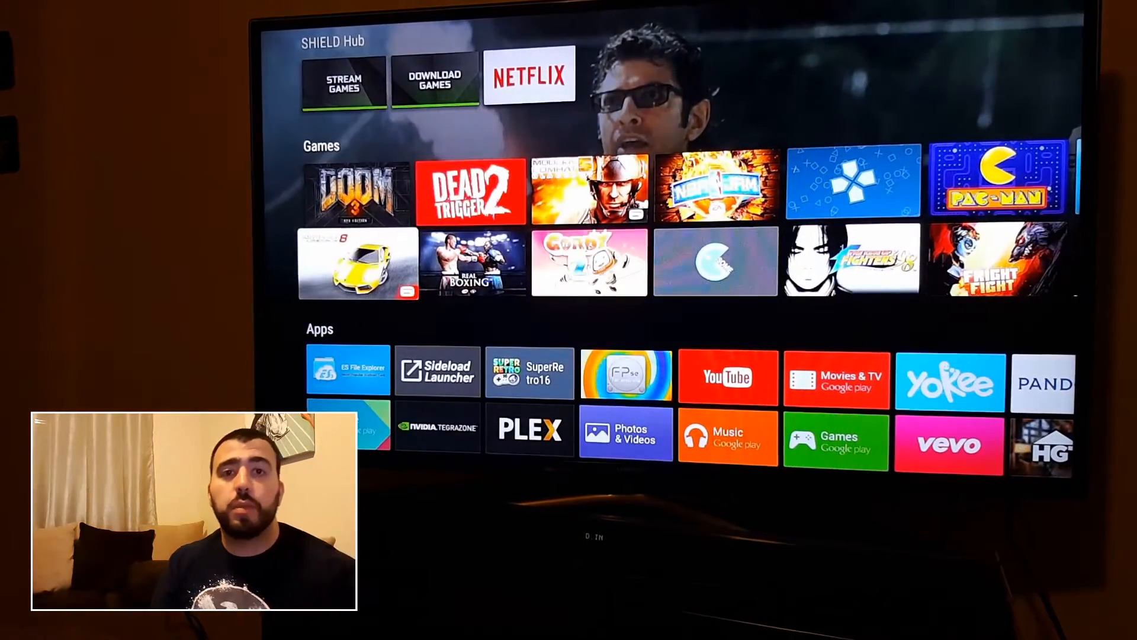
- Scroll the home screen from the Games row down to the Apps row's Sideload Launcher tile
scroll(right, 3)
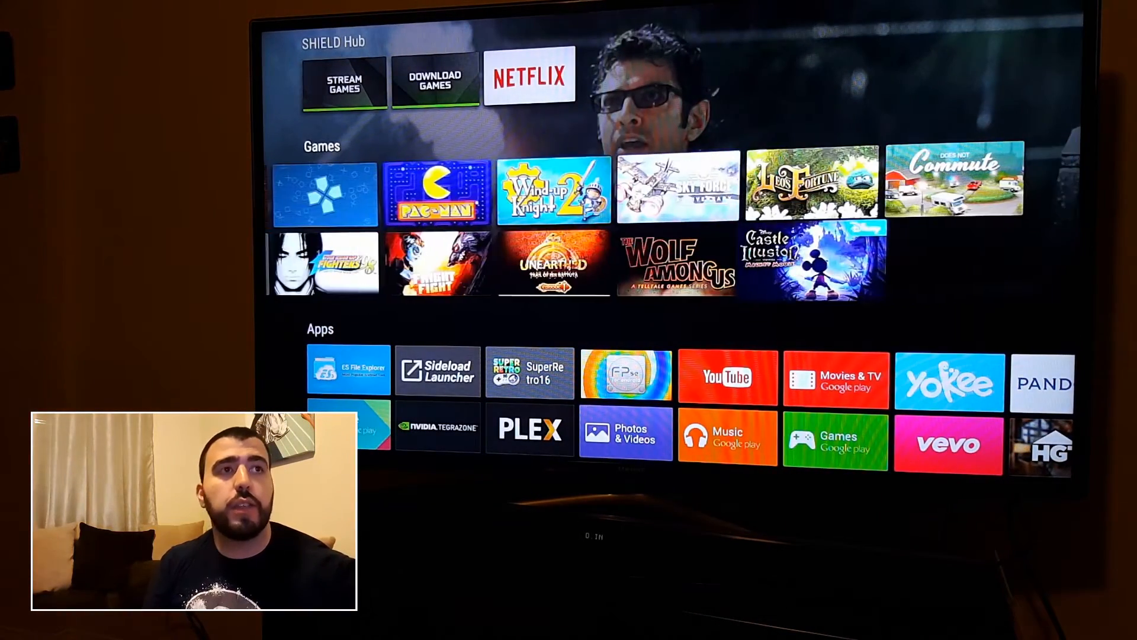
scroll(left, 3)
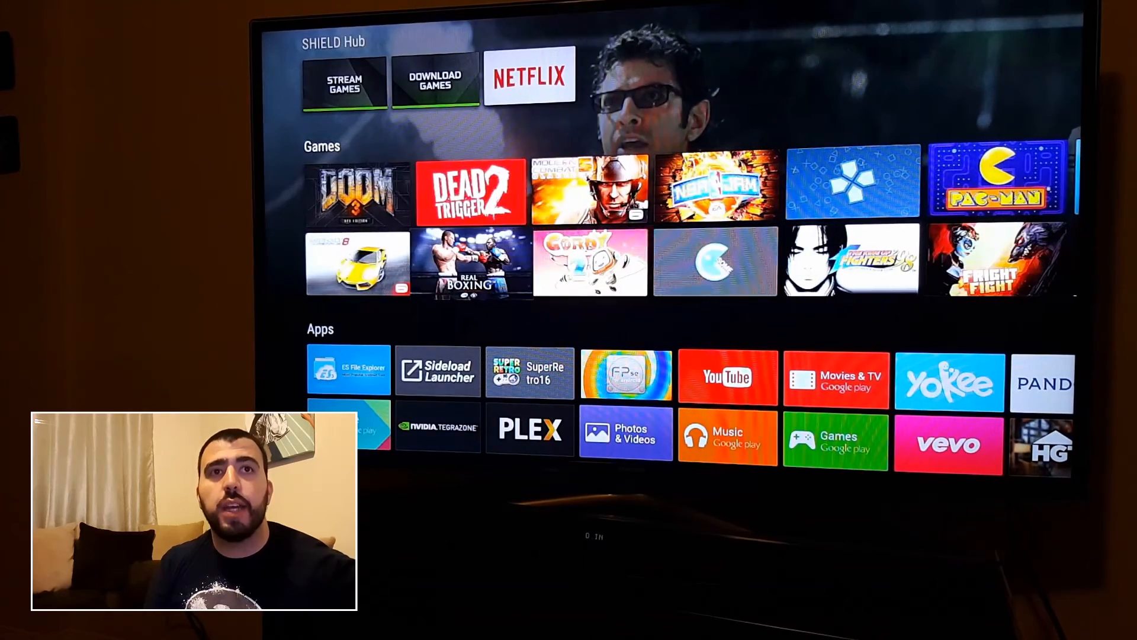
scroll(down, 3)
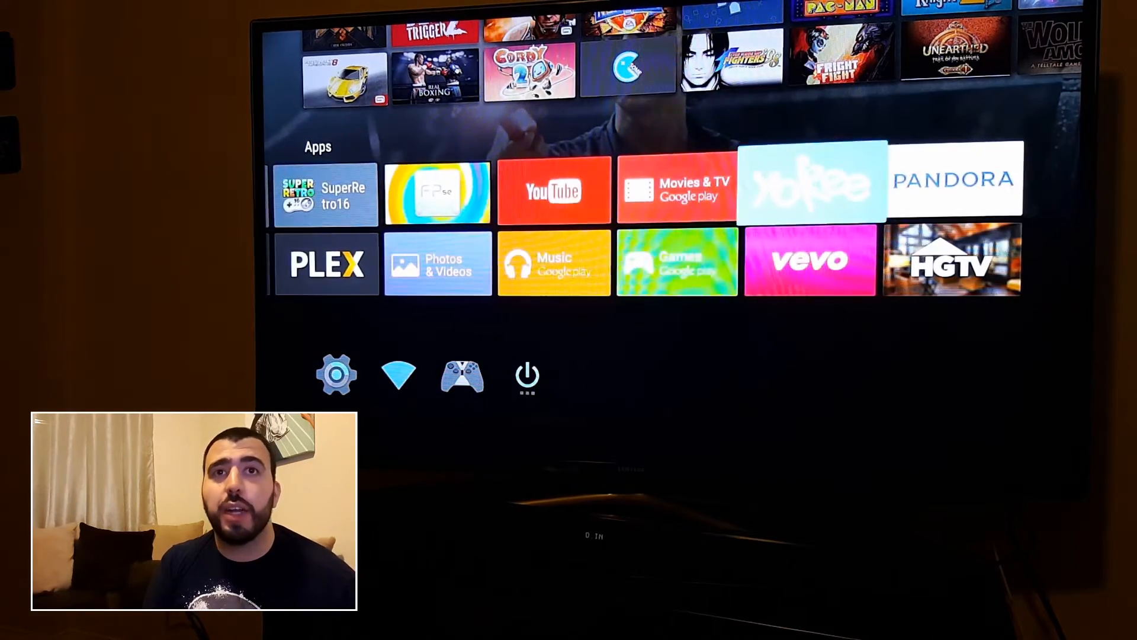
scroll(left, 3)
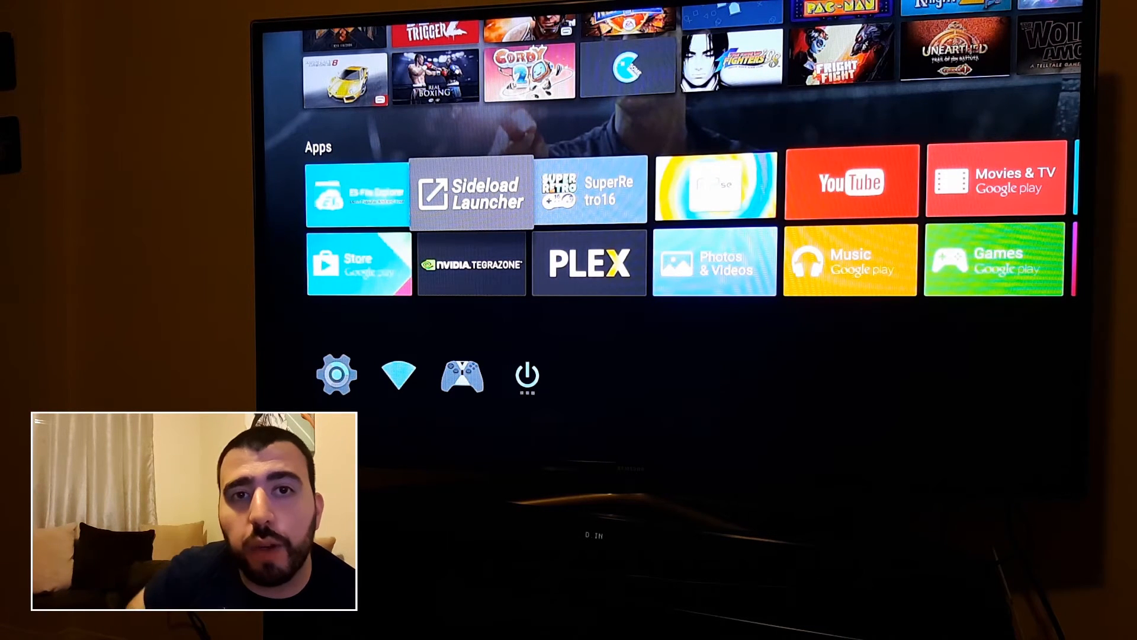
- Launch Sideload Launcher and scroll its app grid down to PPSSPP Gold and UnearthedEpisode1
click(470, 190)
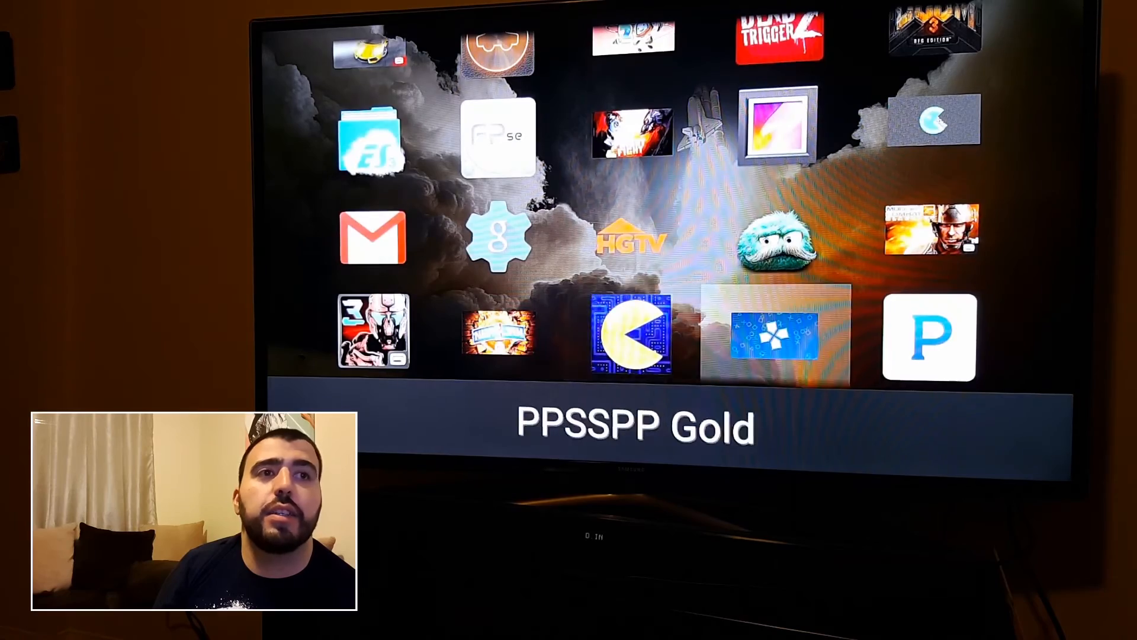
scroll(down, 3)
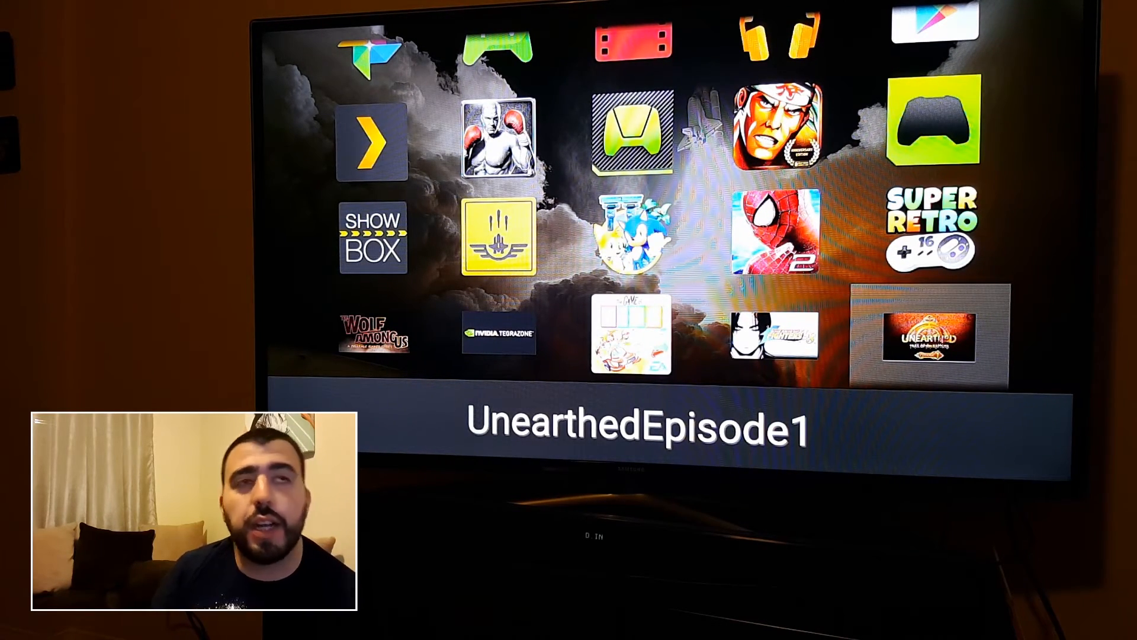
scroll(down, 3)
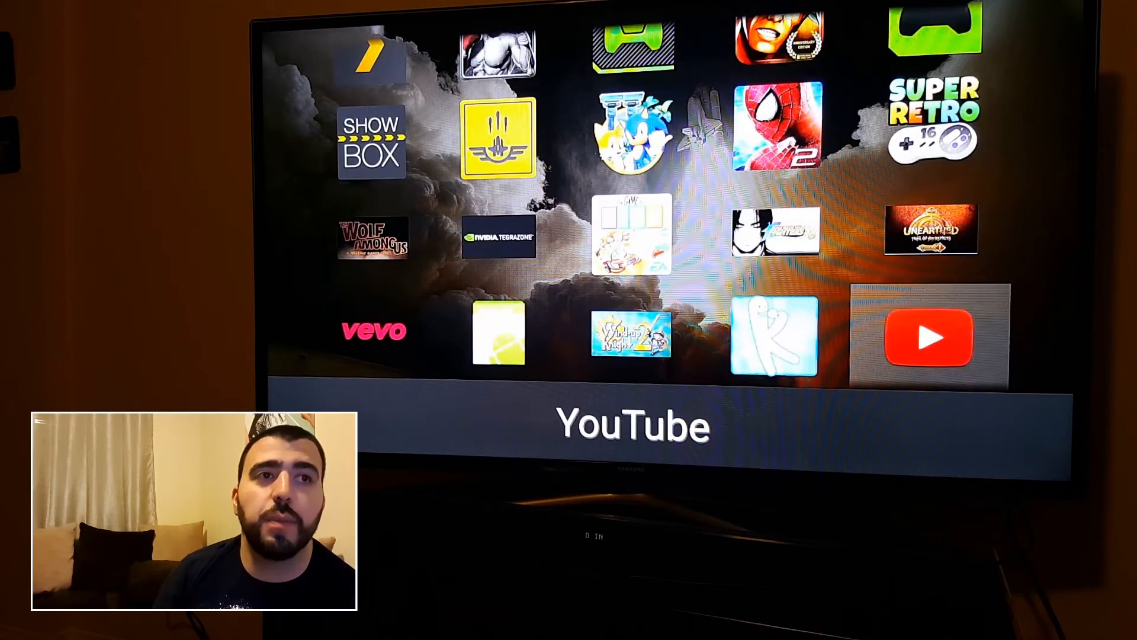